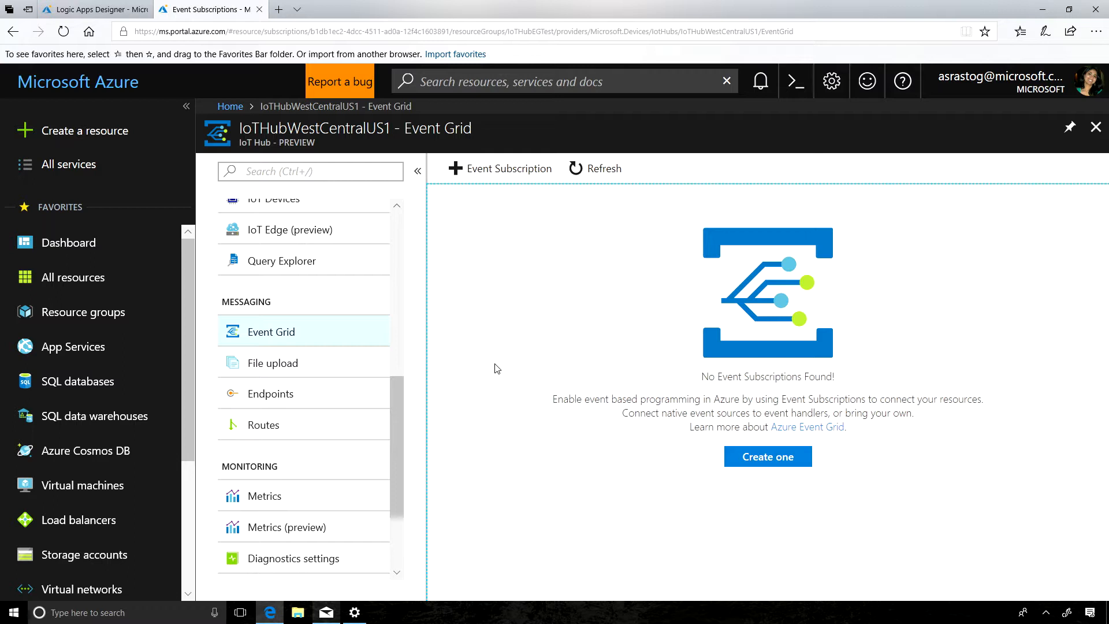
{"action": "mouse_move", "coordinate": [443, 297]}
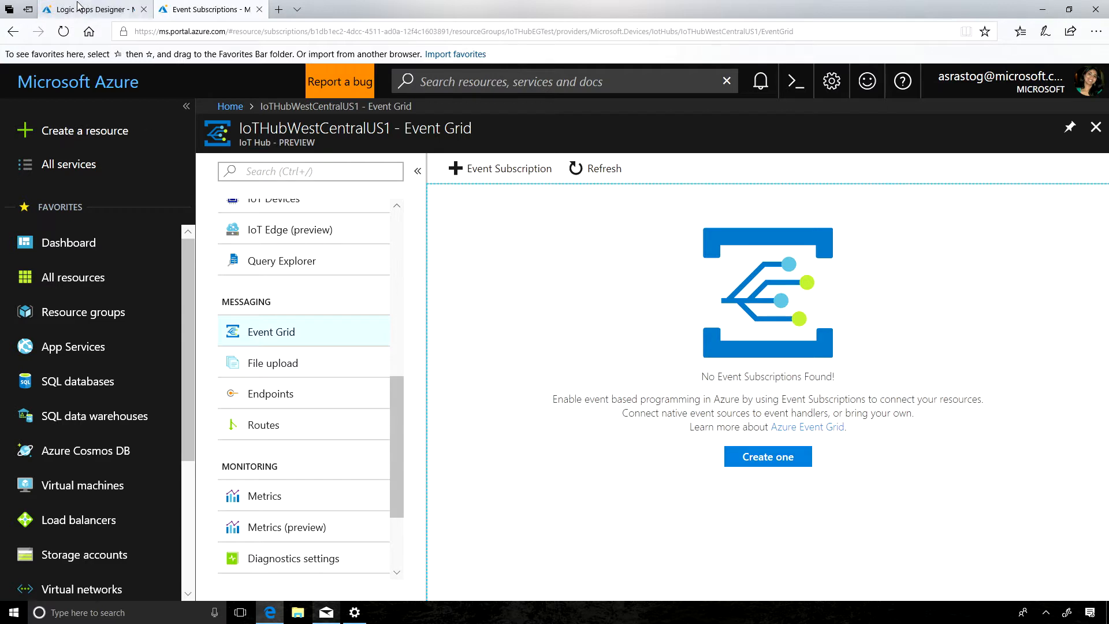
Step: Review the Logic App's send-email step body in the designer
{"action": "left_click", "coordinate": [92, 10]}
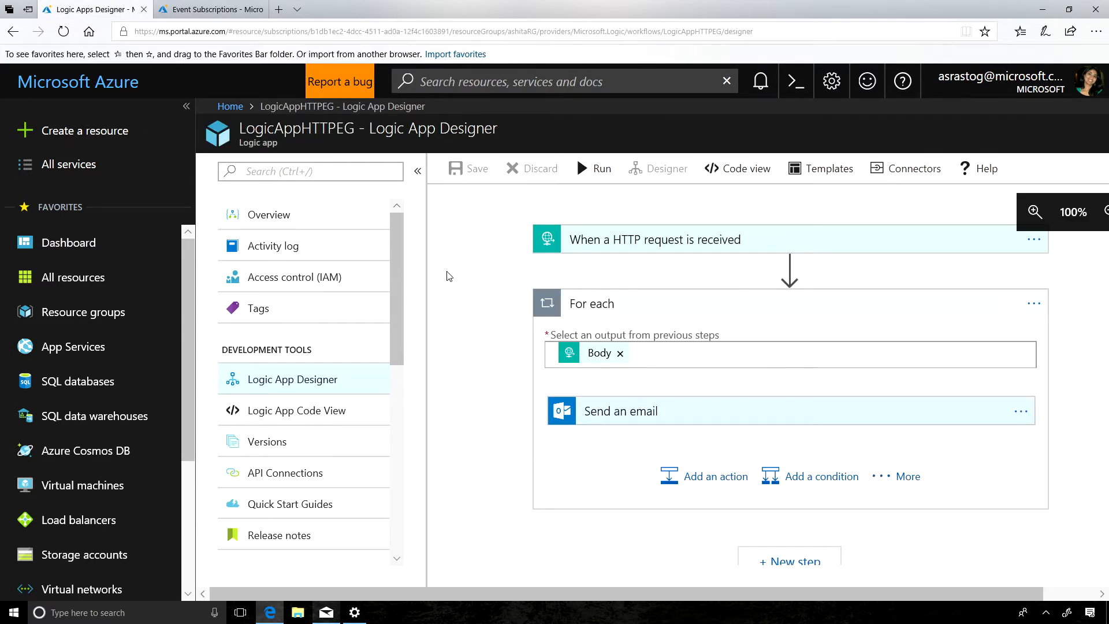
{"action": "mouse_move", "coordinate": [514, 253]}
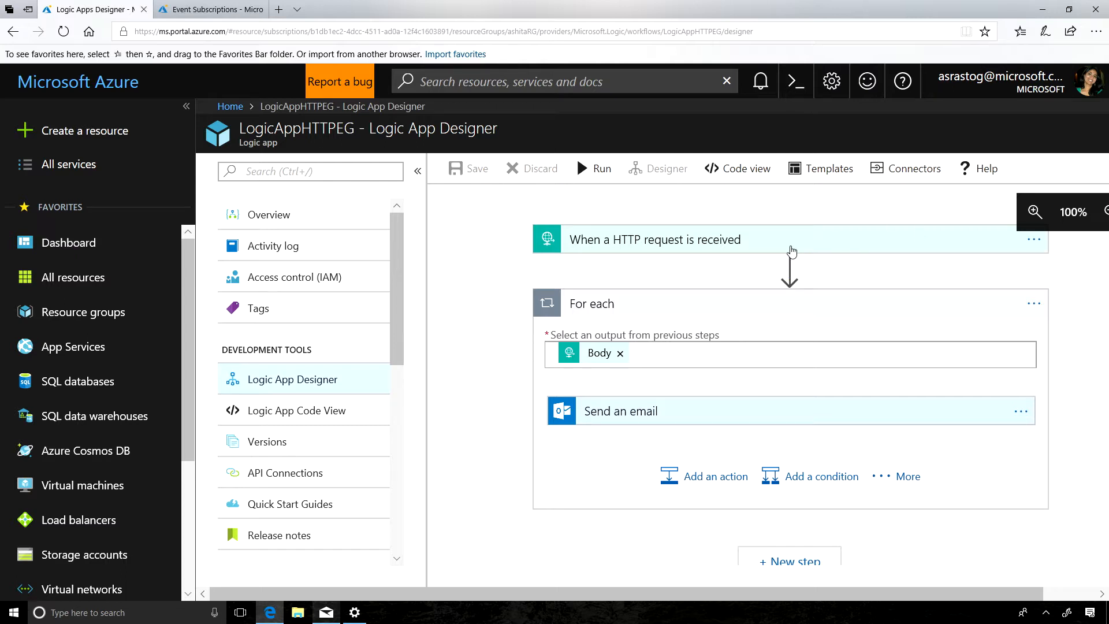
{"action": "mouse_move", "coordinate": [648, 420]}
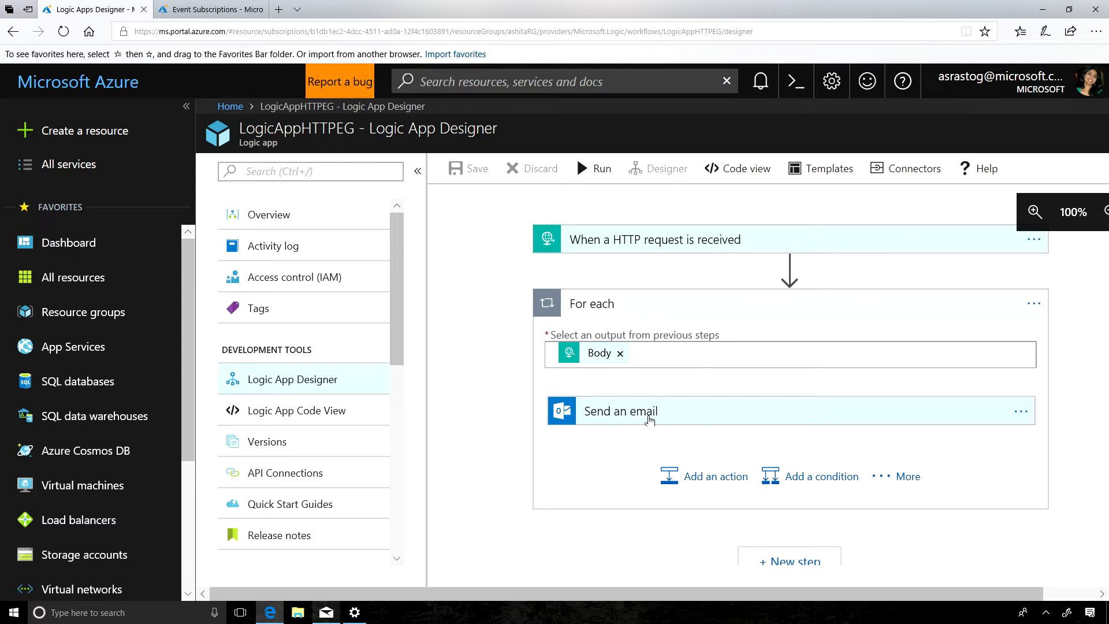
{"action": "left_click", "coordinate": [620, 411]}
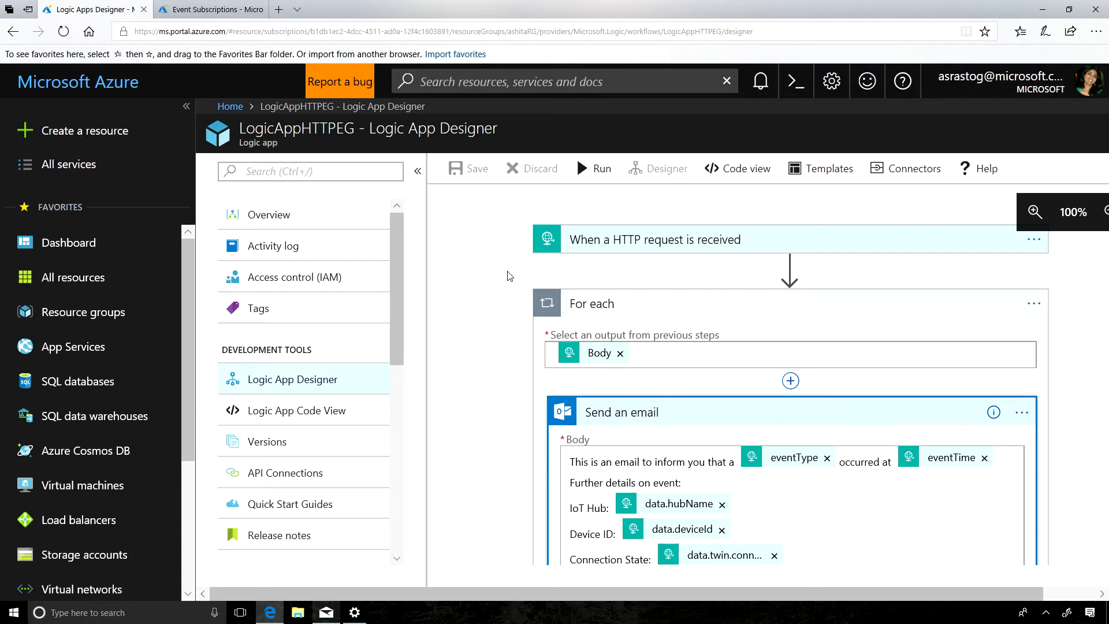
{"action": "mouse_move", "coordinate": [210, 9]}
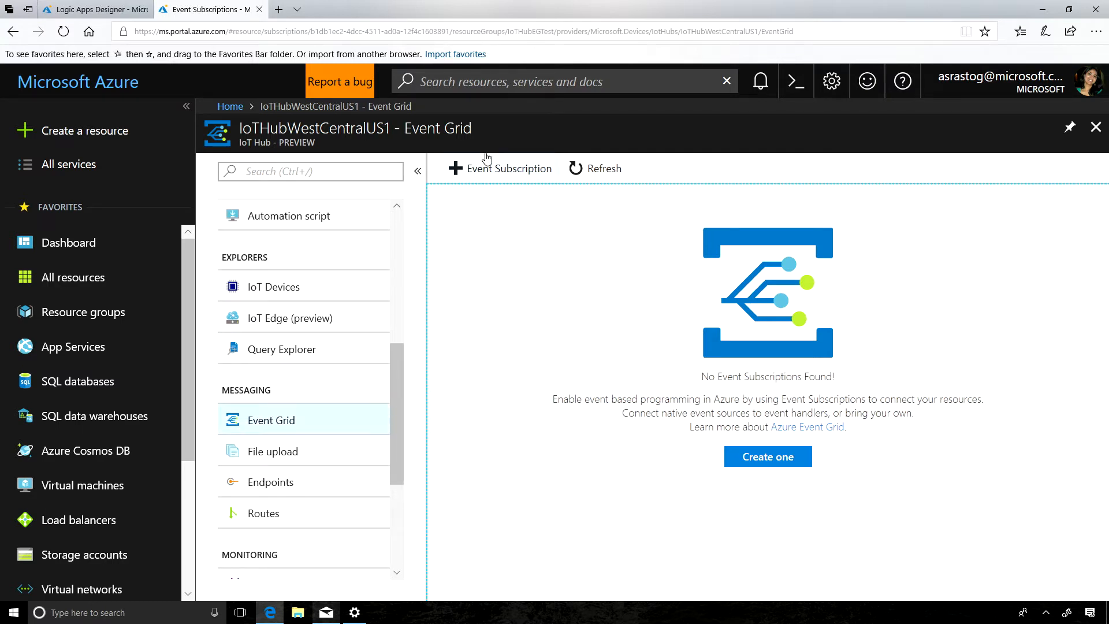
Step: Create a new event subscription named EGtest and move to its subscriber endpoint
{"action": "left_click", "coordinate": [506, 168]}
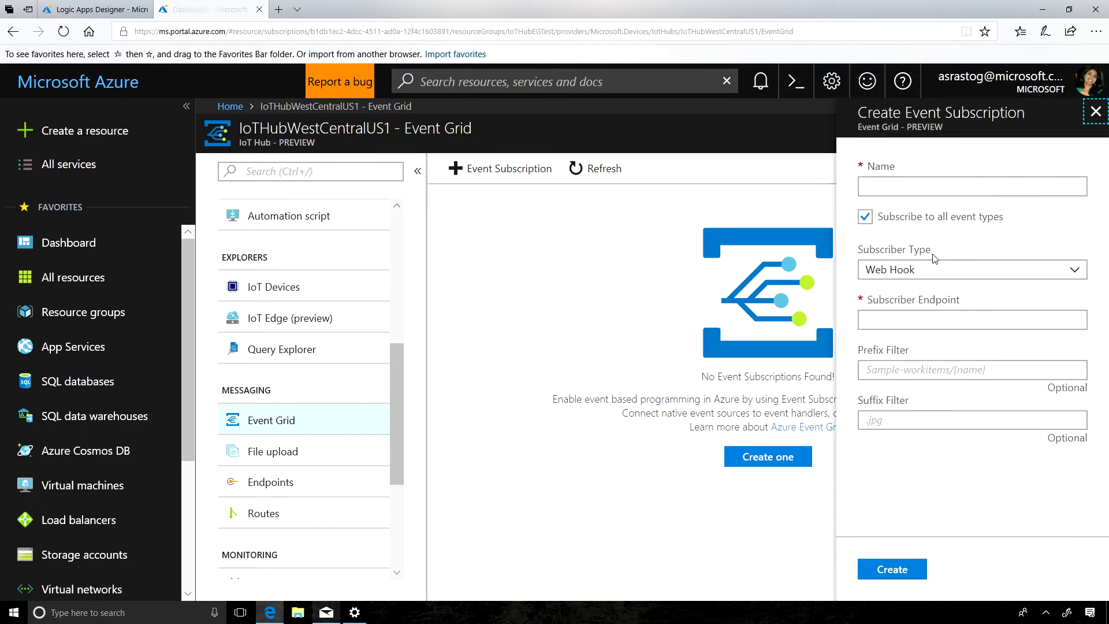
{"action": "type", "text": "E"}
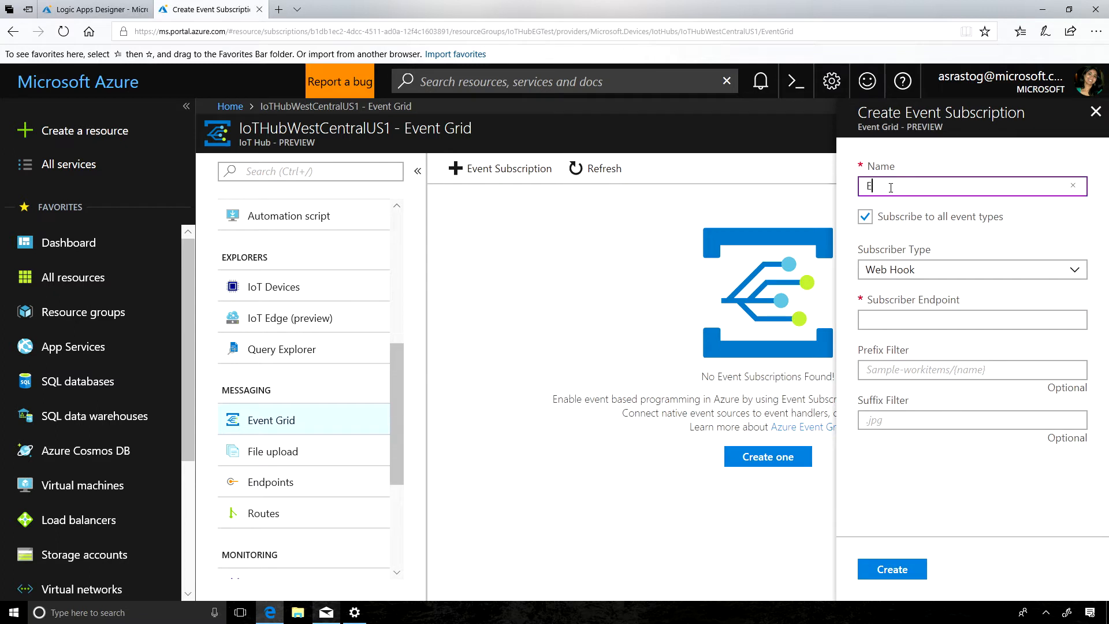
{"action": "type", "text": "Gtest"}
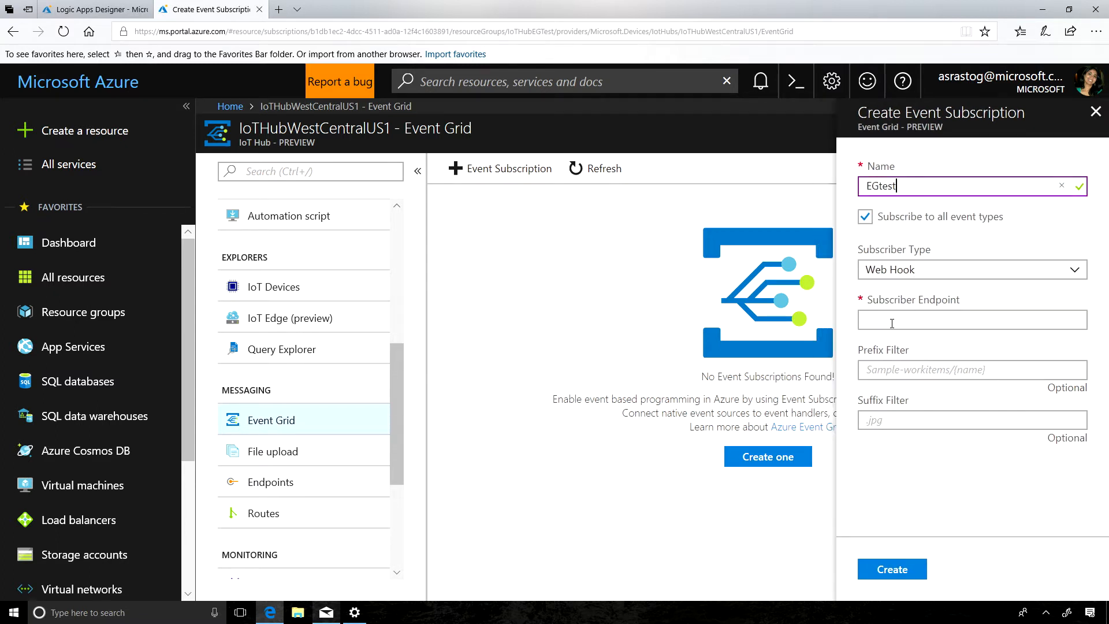
{"action": "left_click", "coordinate": [971, 320]}
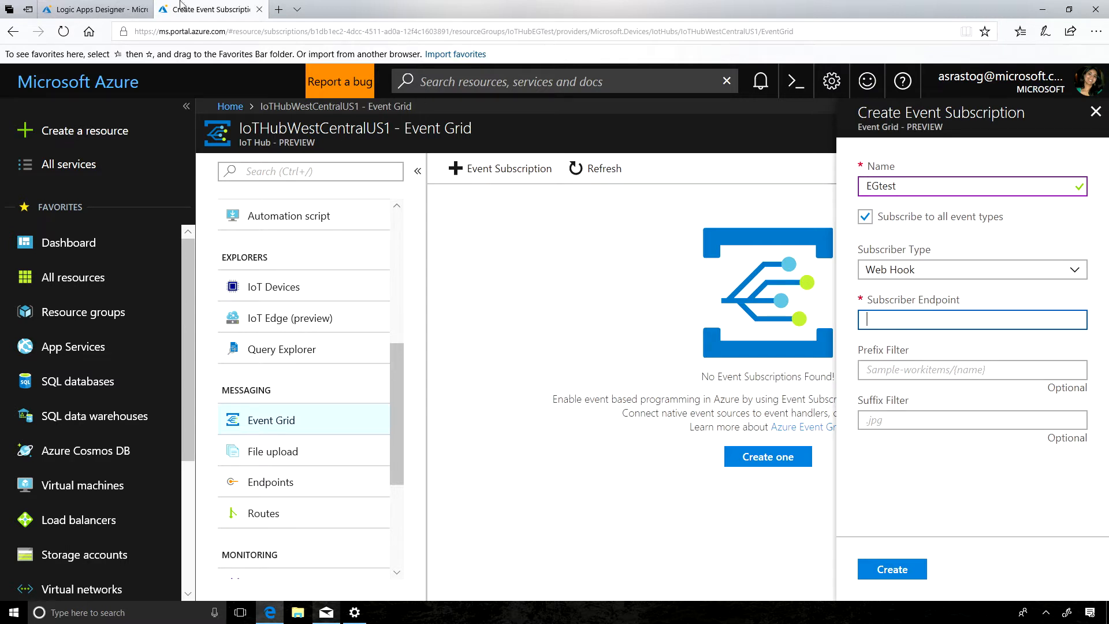
{"action": "mouse_move", "coordinate": [92, 9]}
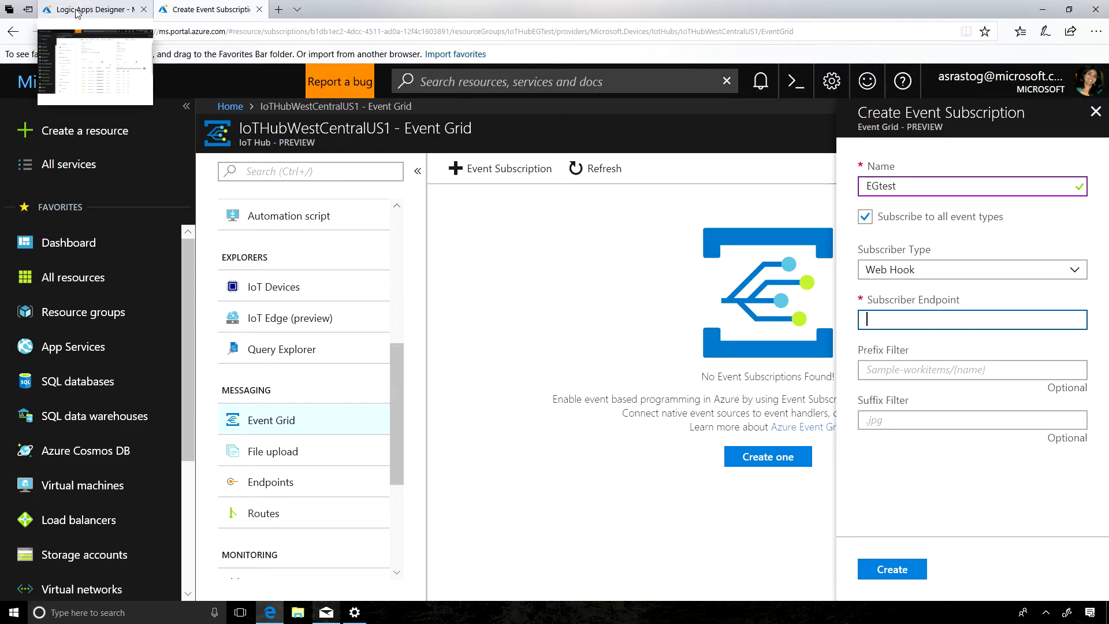
Step: Copy the Logic App's HTTP trigger POST URL into the subscriber endpoint
{"action": "left_click", "coordinate": [92, 10]}
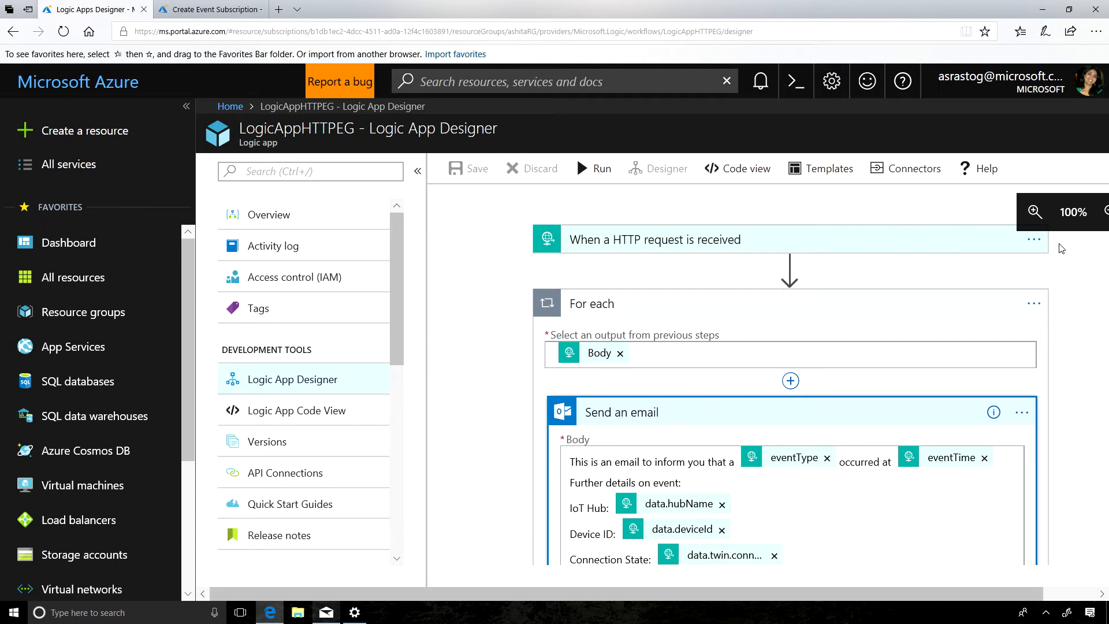
{"action": "left_click", "coordinate": [1032, 239]}
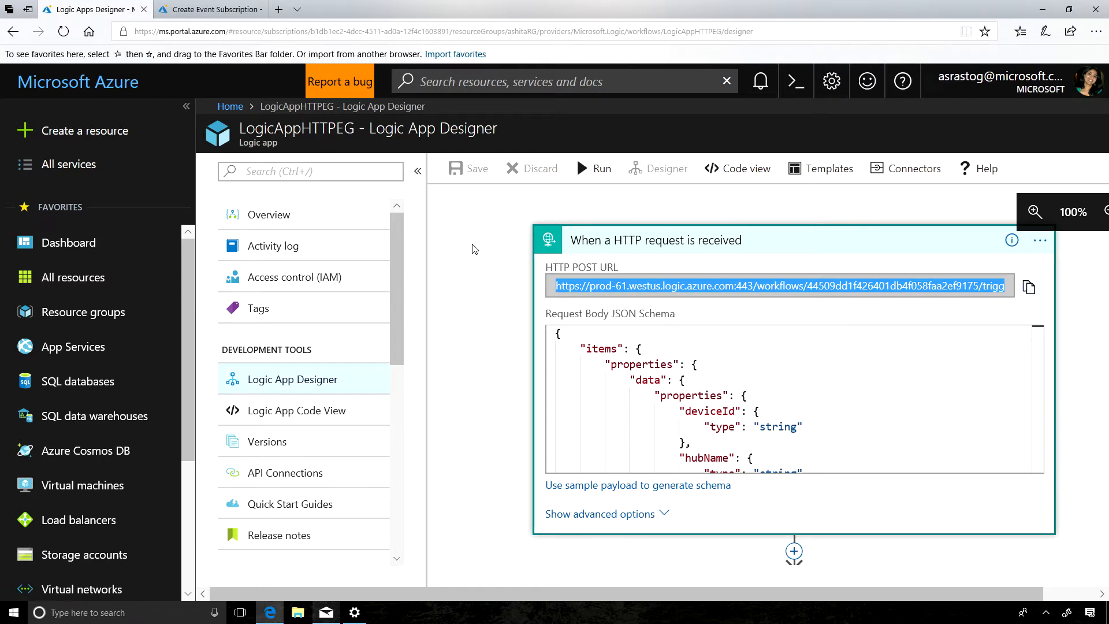
{"action": "left_click", "coordinate": [208, 9]}
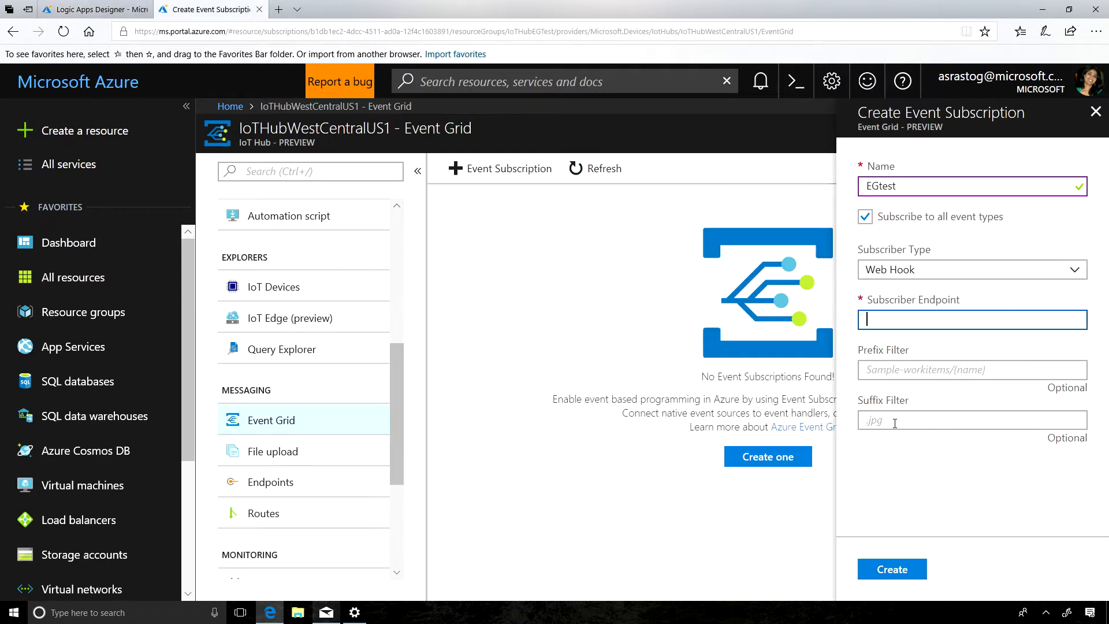
{"action": "type", "text": "1yLbXf-ctvCWLEEBEOVHpW_ZnHkx7p-ys"}
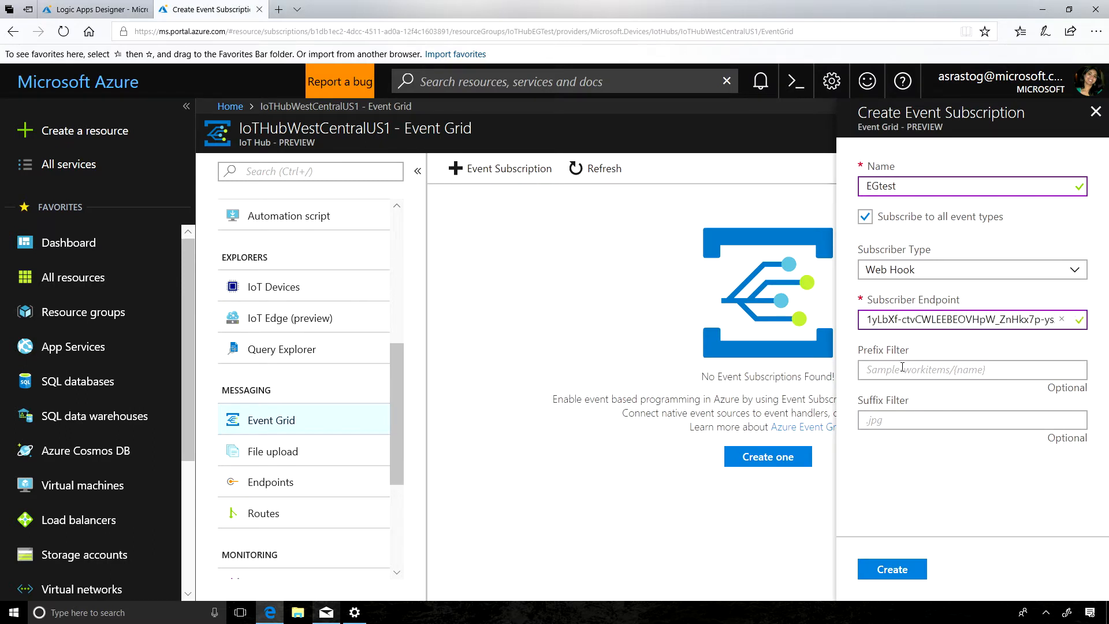
Step: Leave the prefix filter empty and set the suffix filter to _Temp
{"action": "left_click", "coordinate": [971, 368]}
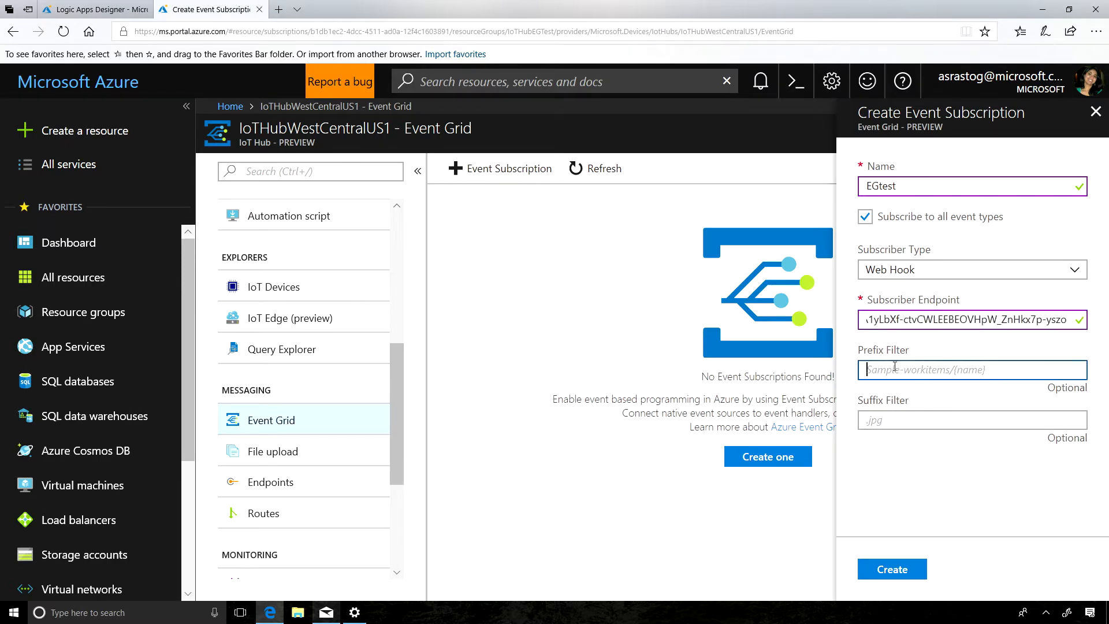
{"action": "left_click", "coordinate": [971, 419]}
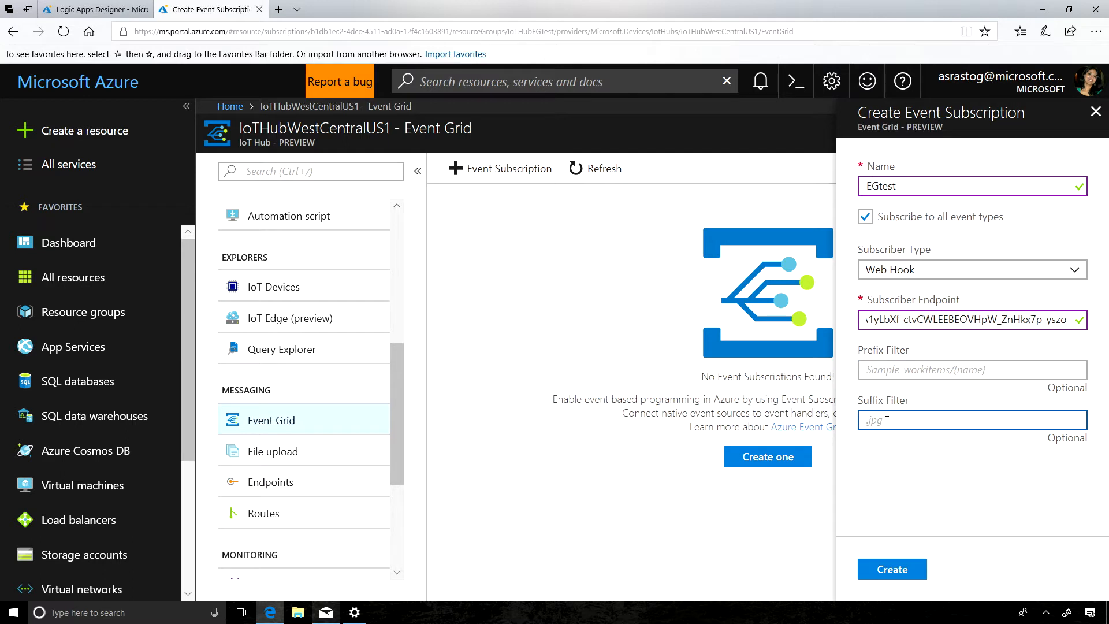
{"action": "type", "text": "_Temp"}
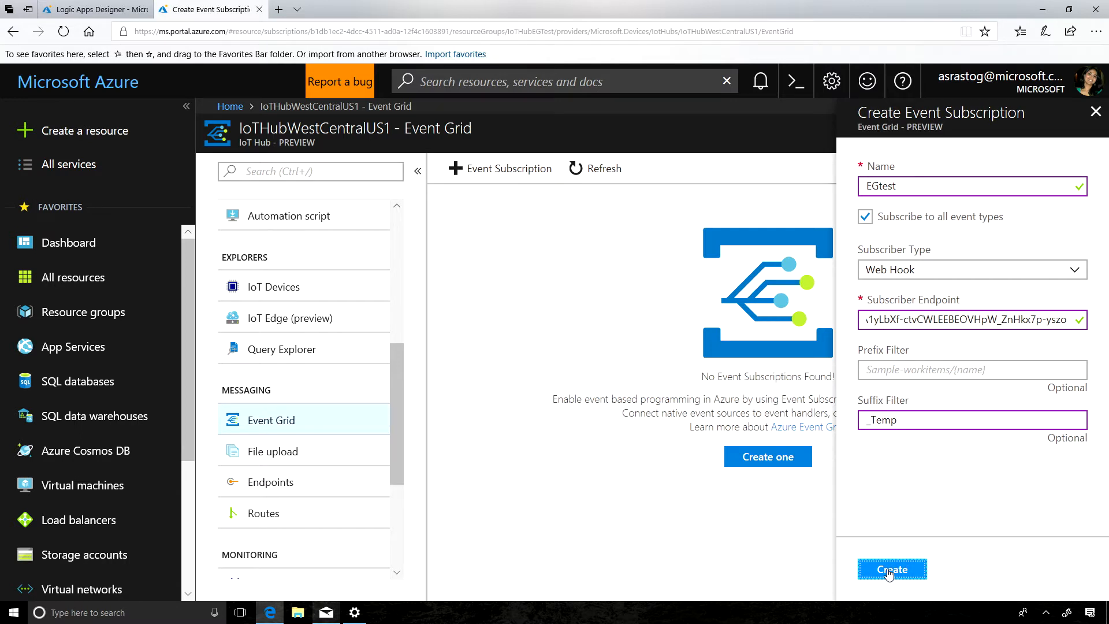
Step: Submit the EGtest subscription and dismiss the deployment succeeded notice
{"action": "left_click", "coordinate": [892, 569]}
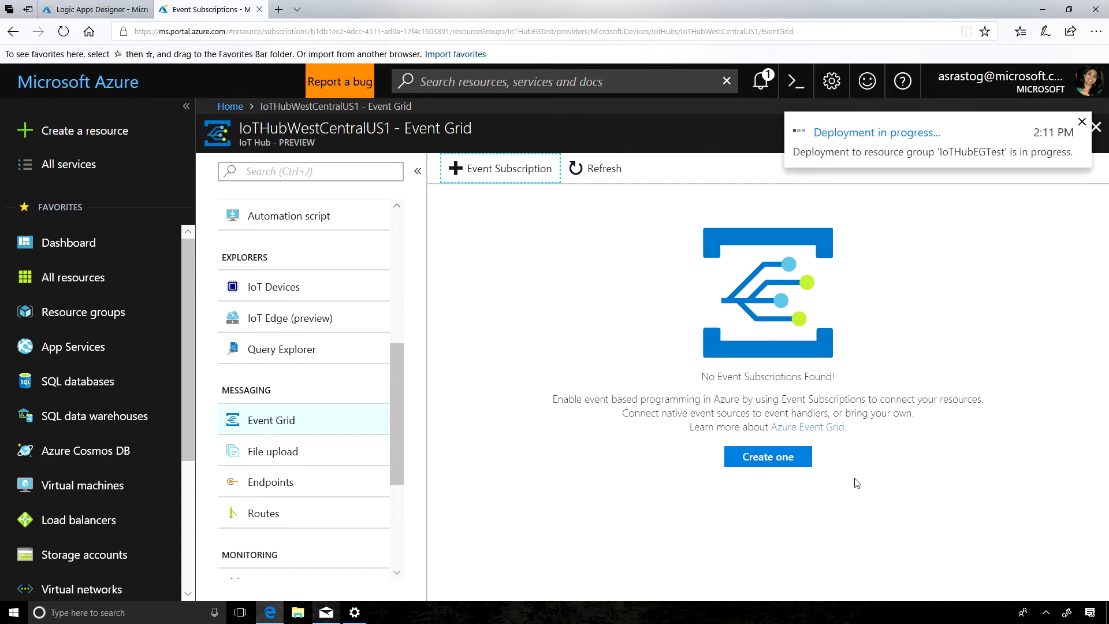
{"action": "mouse_move", "coordinate": [586, 290]}
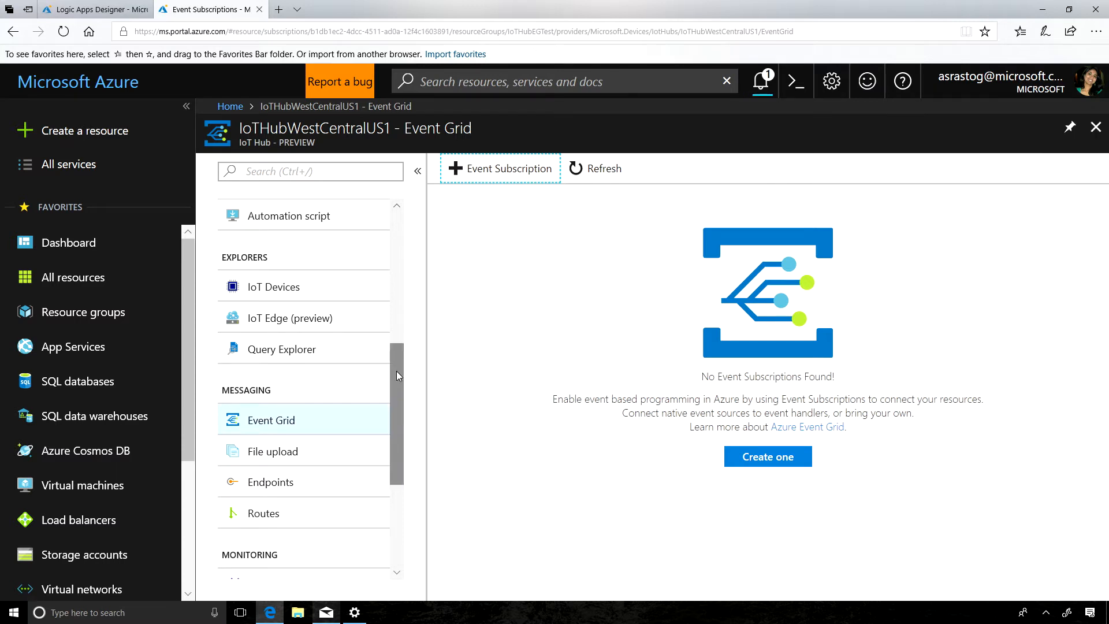
{"action": "scroll", "scroll_direction": "down", "scroll_amount": 3}
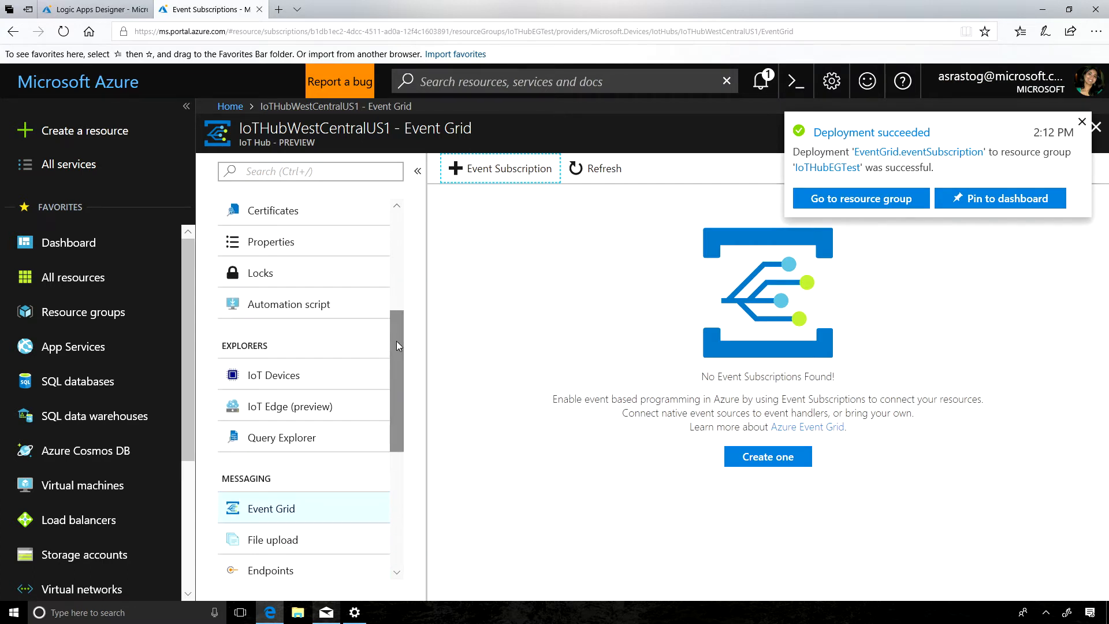
{"action": "left_click", "coordinate": [1081, 121]}
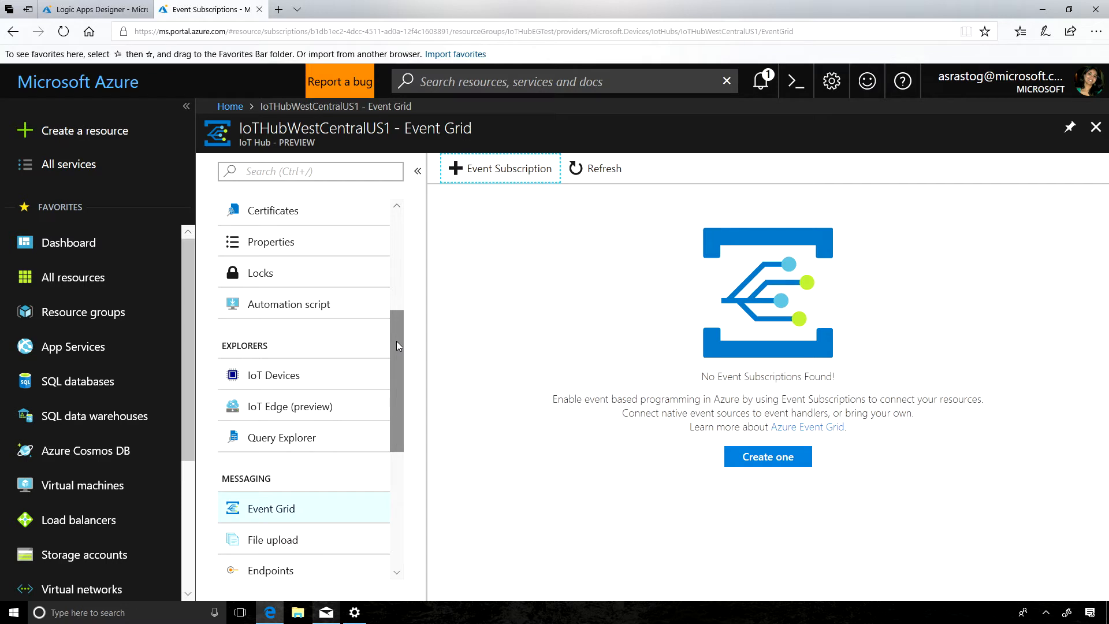
Step: Start adding a new device from the hub's IoT Devices list
{"action": "left_click", "coordinate": [273, 375]}
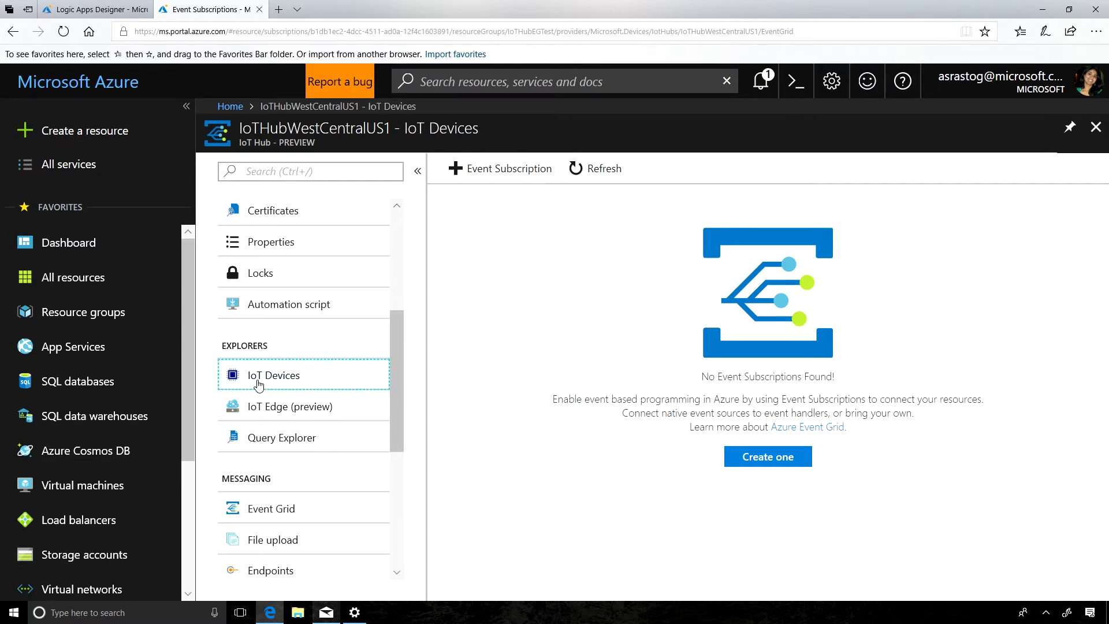
{"action": "left_click", "coordinate": [272, 374]}
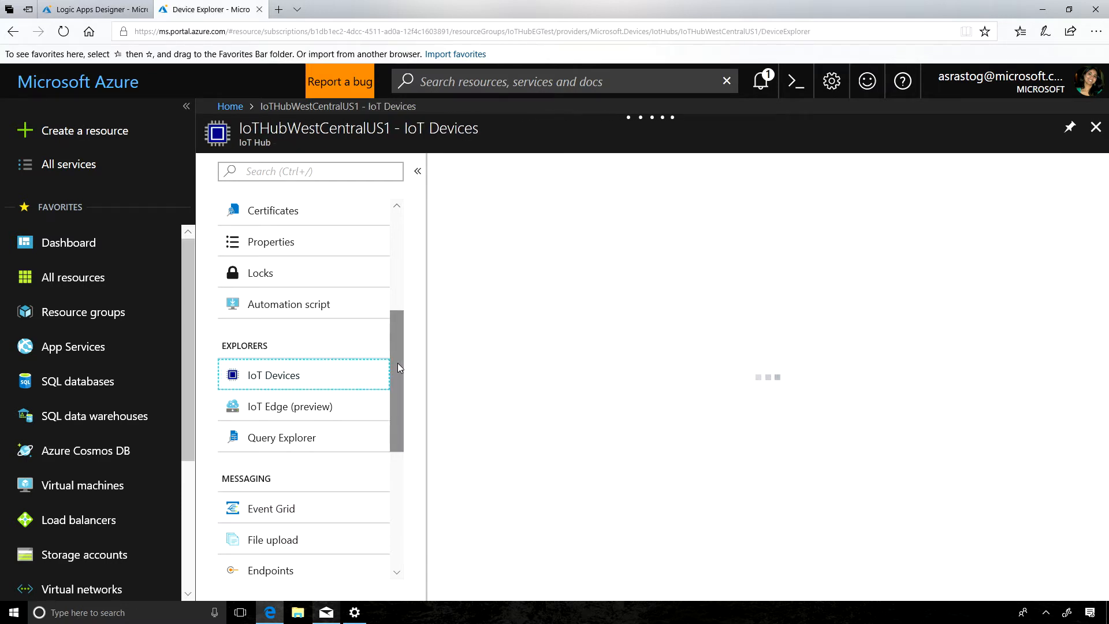
{"action": "left_click", "coordinate": [273, 374]}
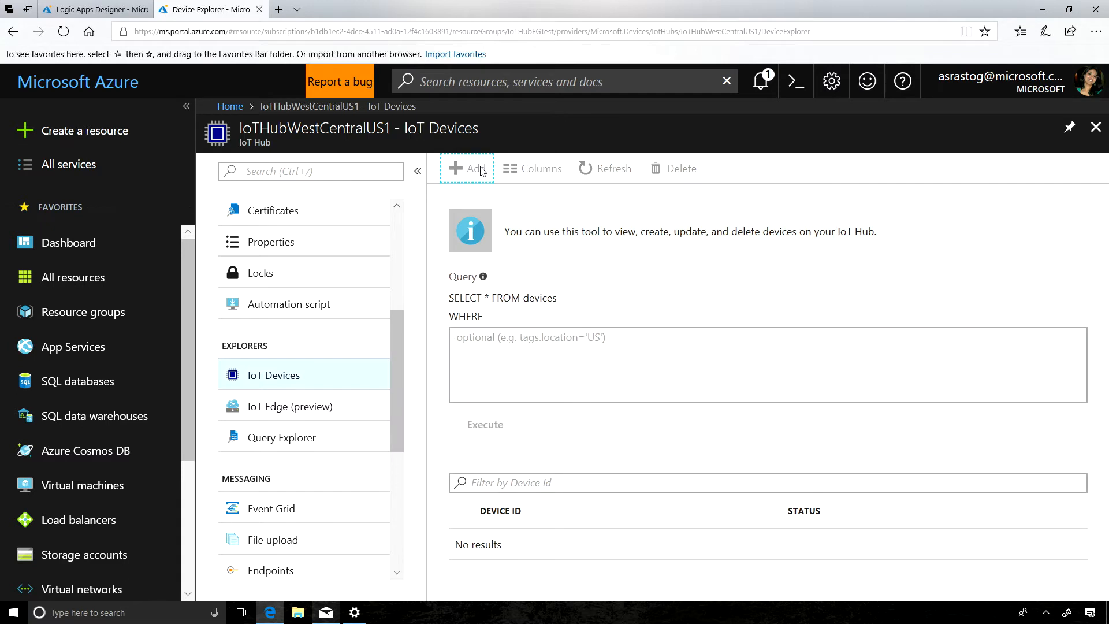
{"action": "left_click", "coordinate": [466, 169]}
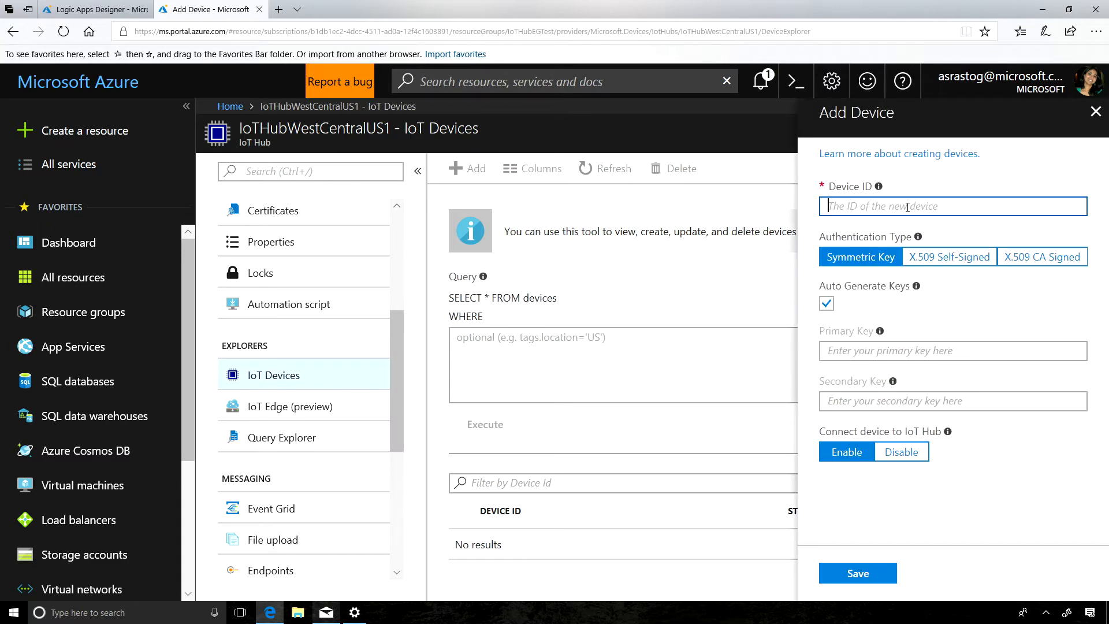
Step: Enter the device ID Device1_Temp and save it with default settings
{"action": "type", "text": "T"}
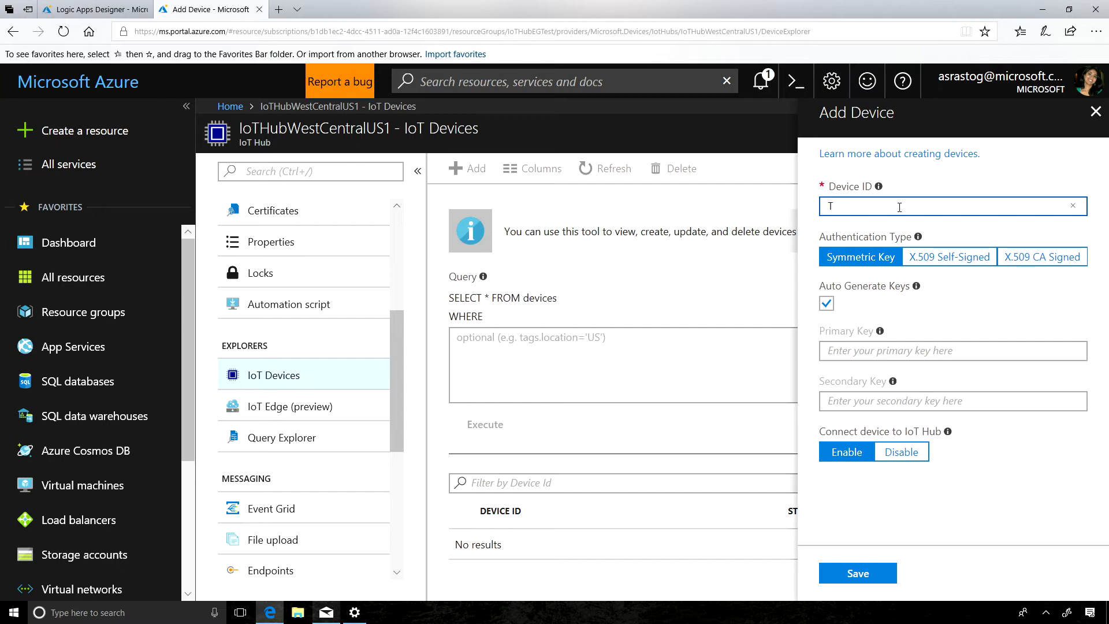
{"action": "type", "text": "Device1_Temp"}
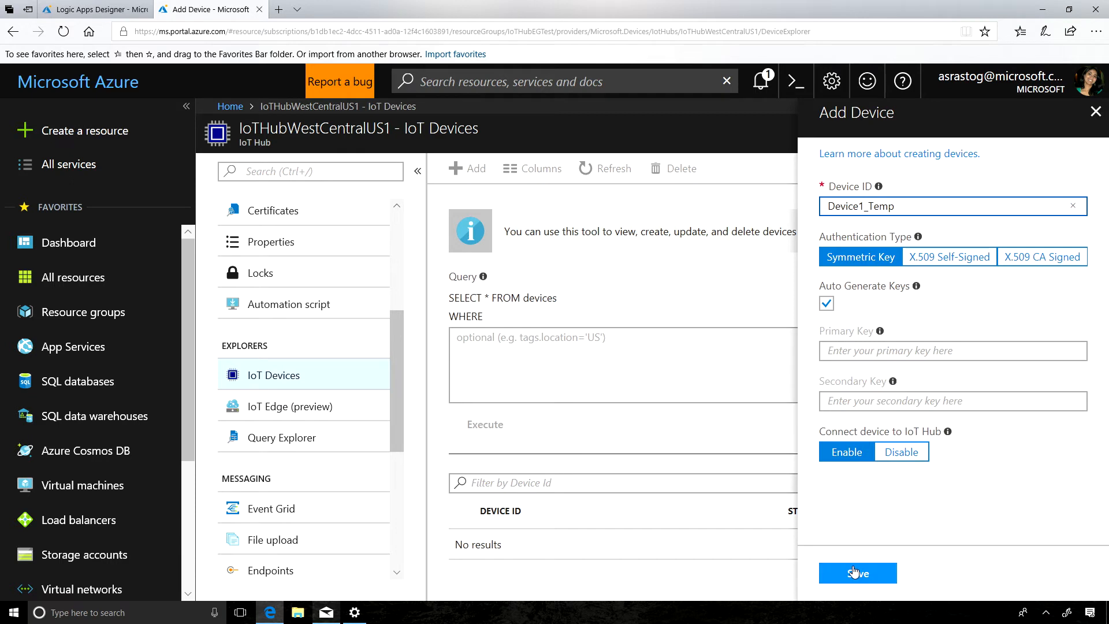
{"action": "left_click", "coordinate": [856, 572]}
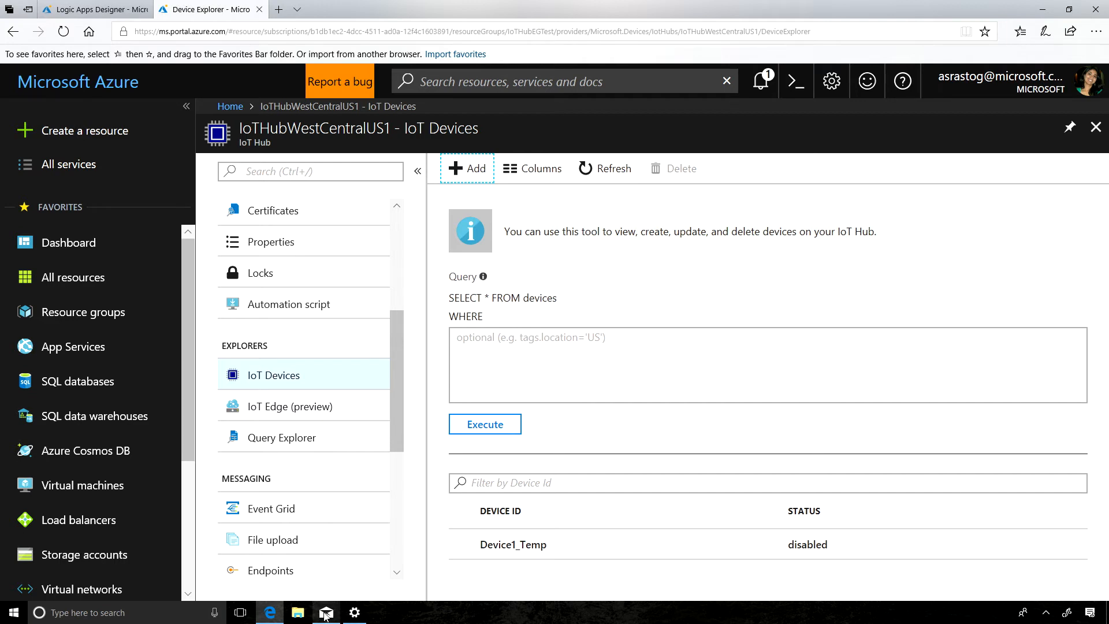
{"action": "mouse_move", "coordinate": [326, 612]}
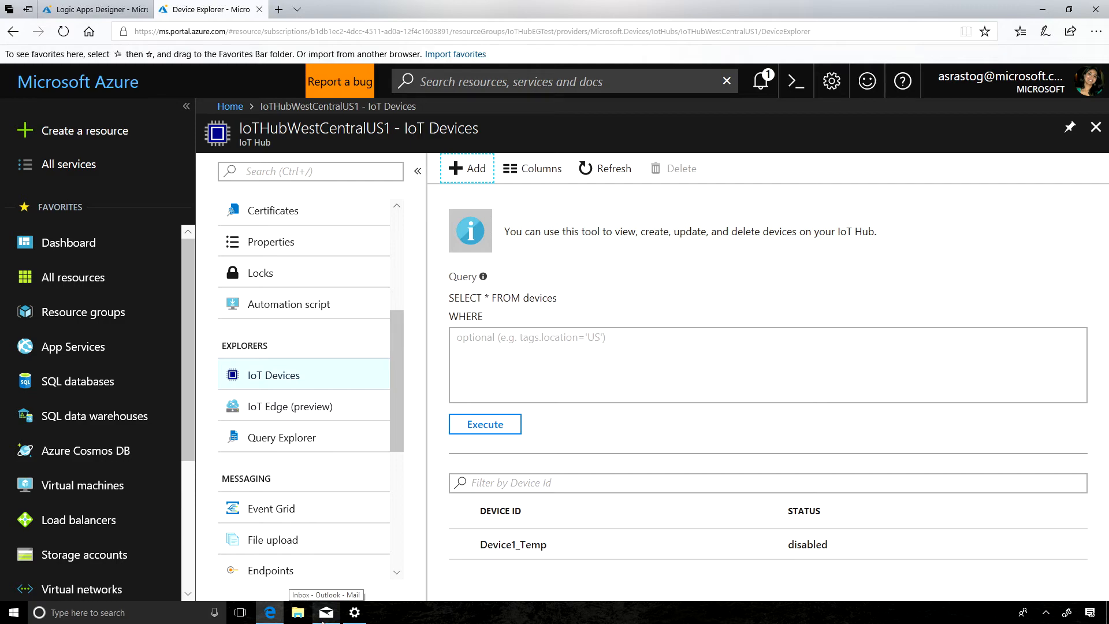
Step: Read the new IoT Hub alert email in the Mail inbox
{"action": "left_click", "coordinate": [326, 612]}
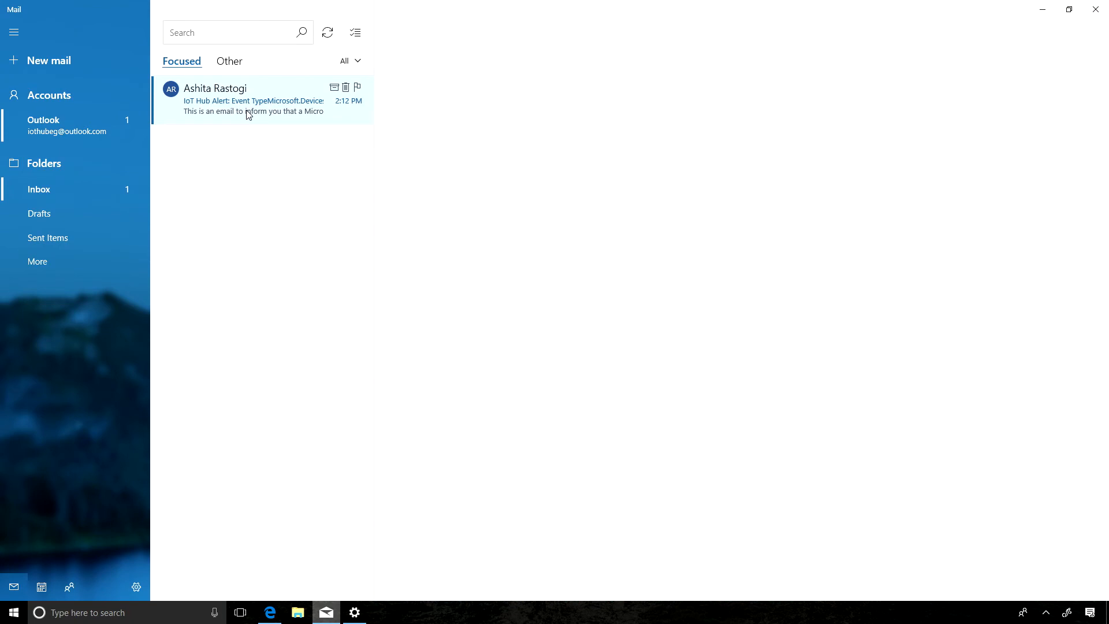
{"action": "left_click", "coordinate": [253, 99]}
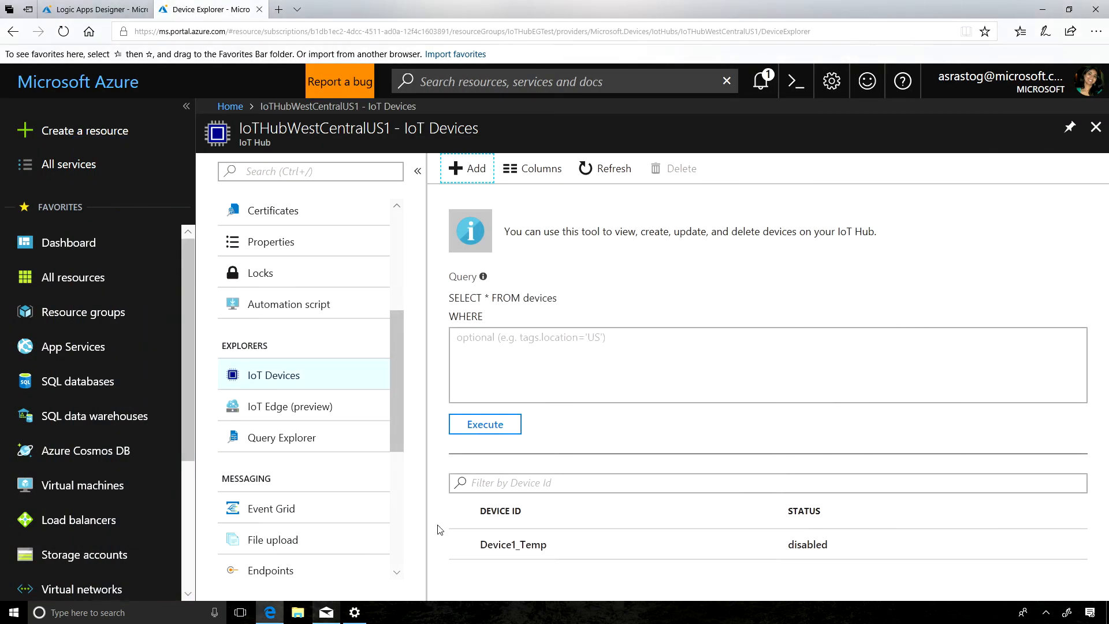
Step: Delete the Device1_Temp device from the hub and confirm
{"action": "left_click", "coordinate": [462, 544]}
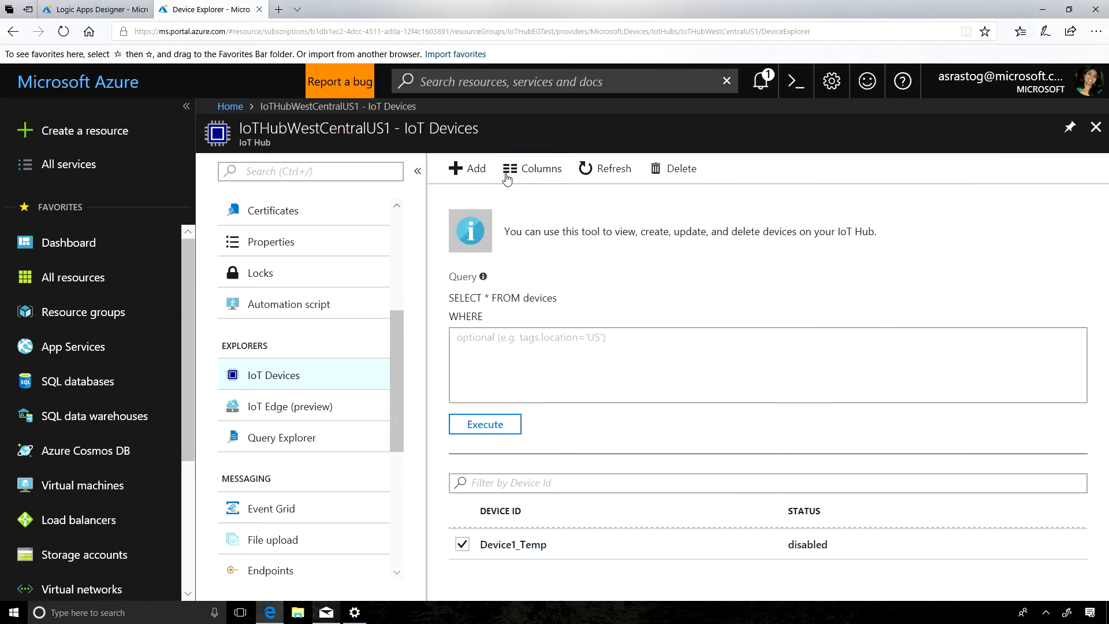
{"action": "left_click", "coordinate": [673, 169]}
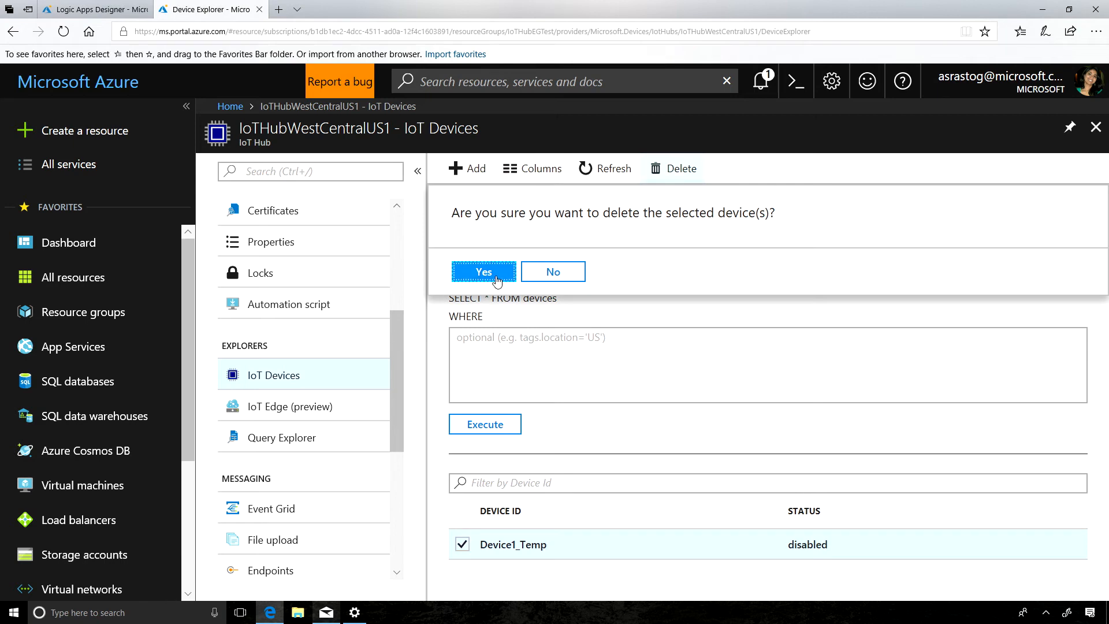
{"action": "left_click", "coordinate": [483, 272]}
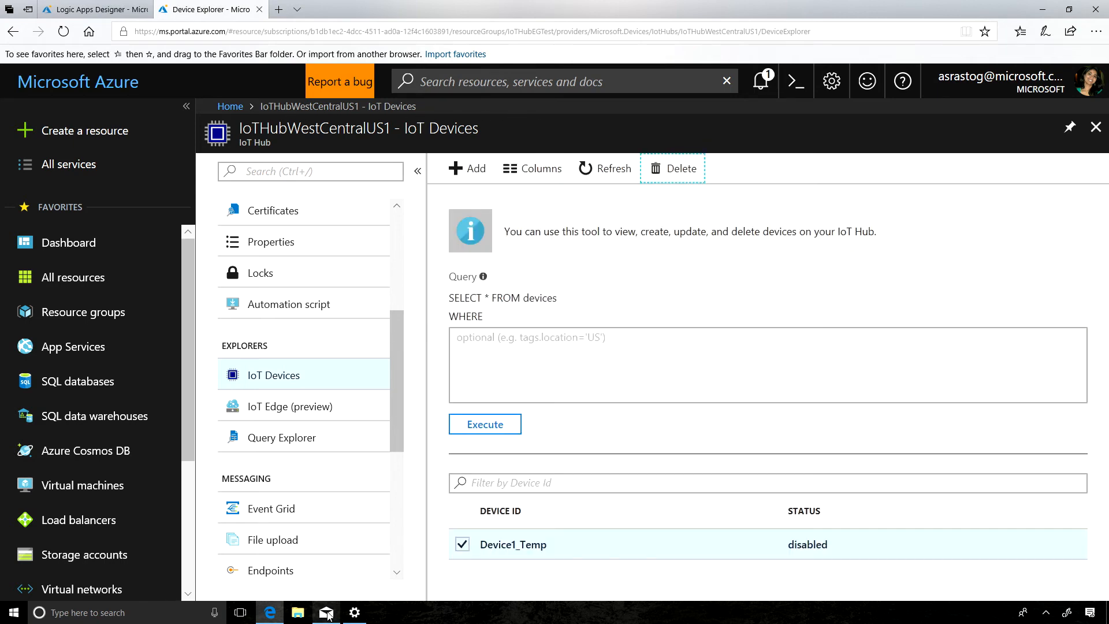
Step: Read the newest IoT Hub alert reporting Device1_Temp was deleted
{"action": "left_click", "coordinate": [325, 612]}
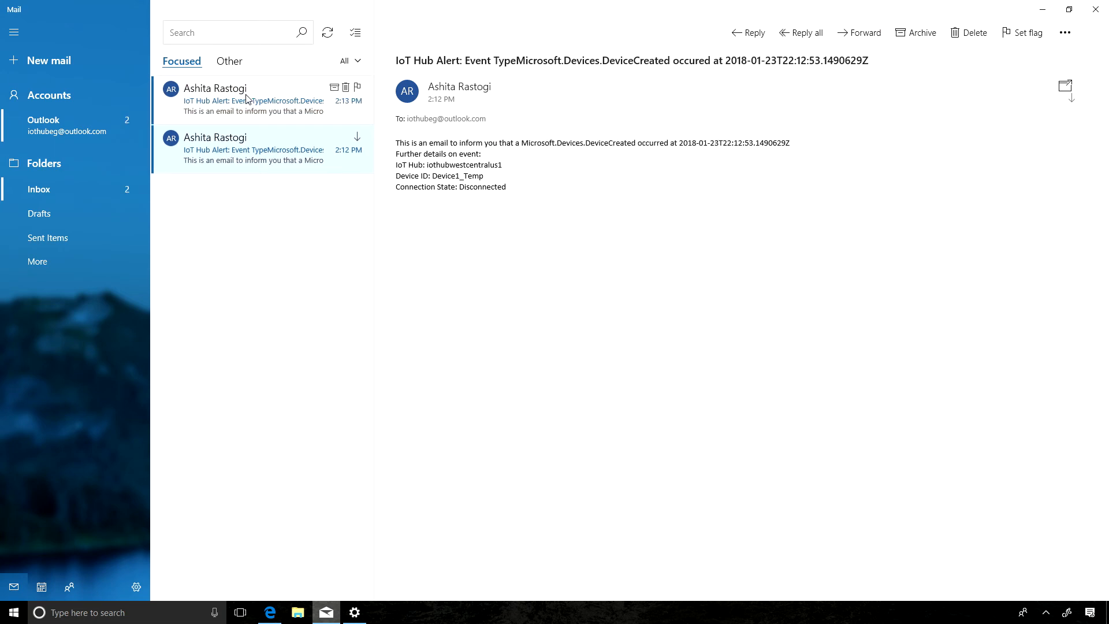
{"action": "left_click", "coordinate": [253, 99]}
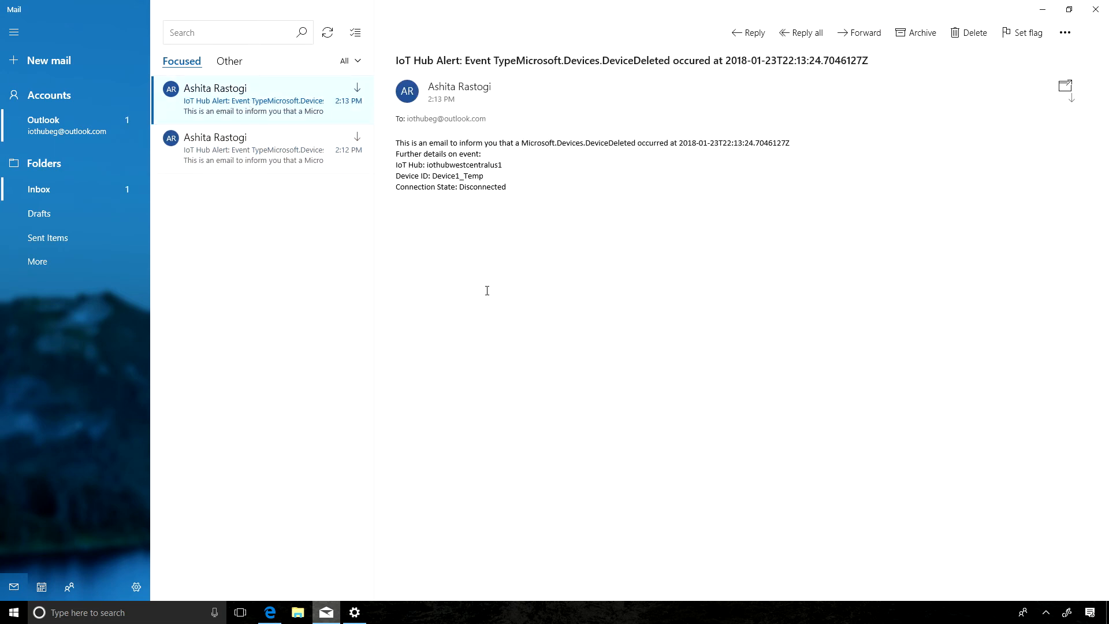